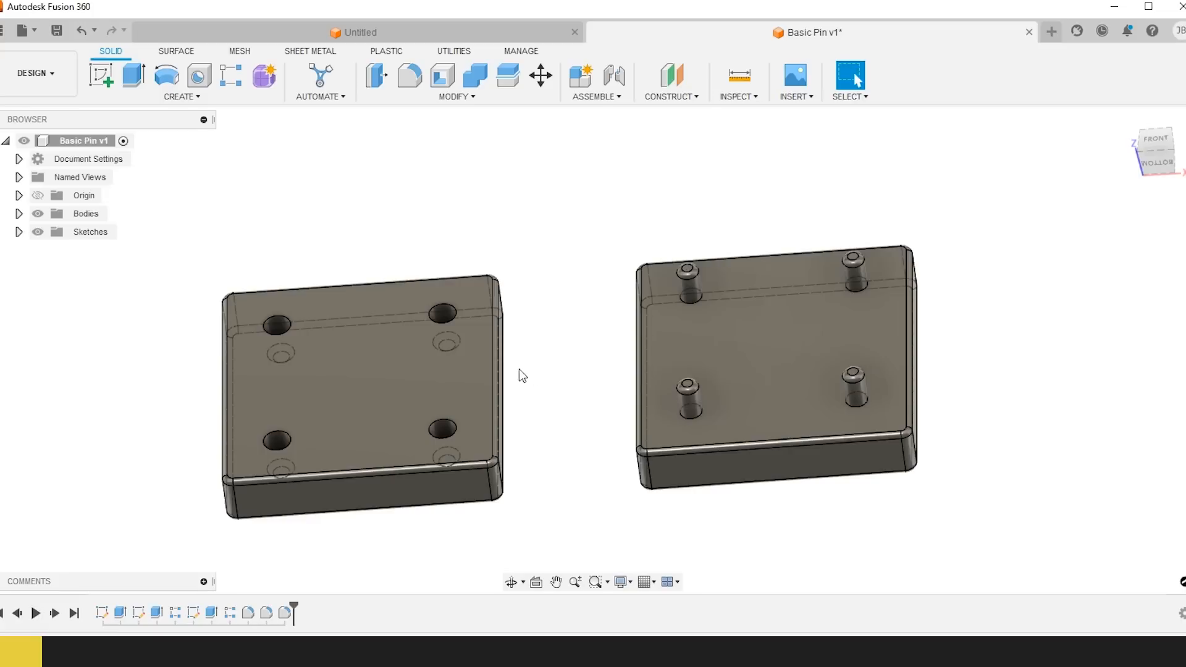
mouse_move(585, 425)
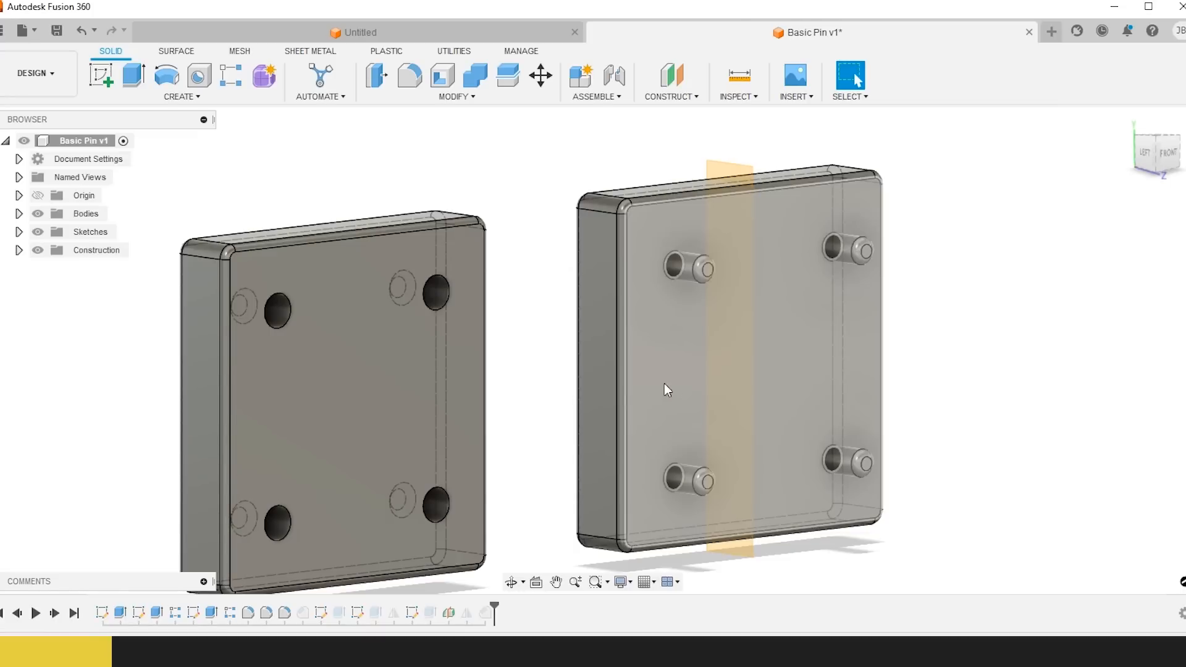
- Add the remaining hole edges to the wide conical chamfer on the block
scroll("up", 3)
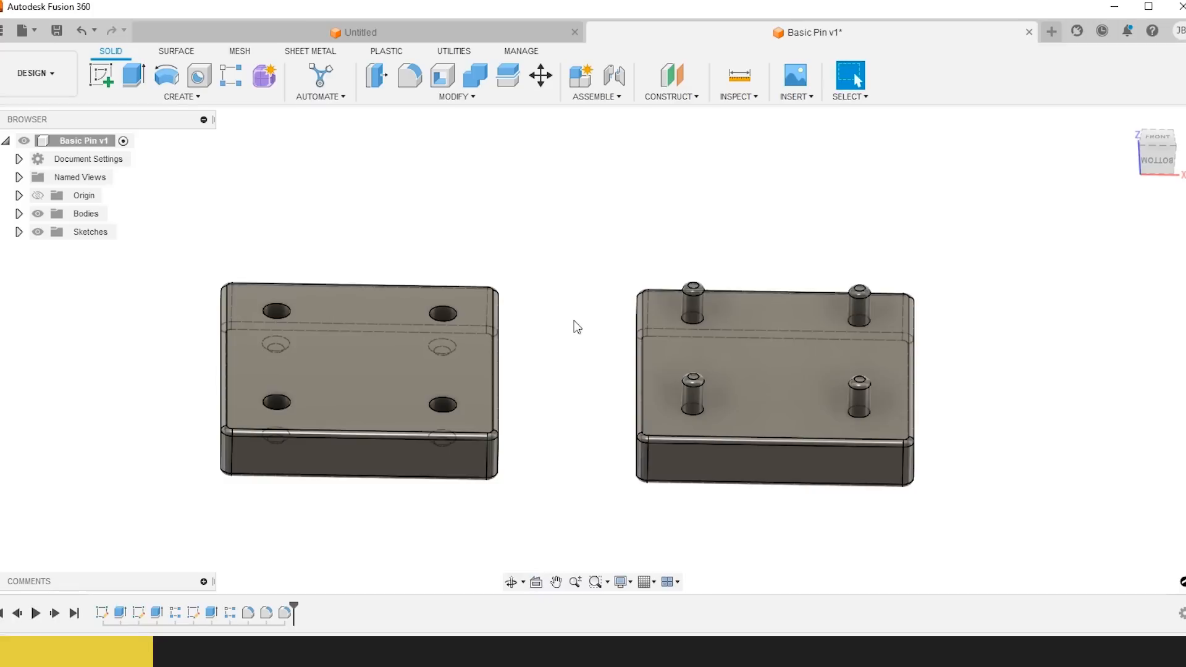
mouse_move(431, 258)
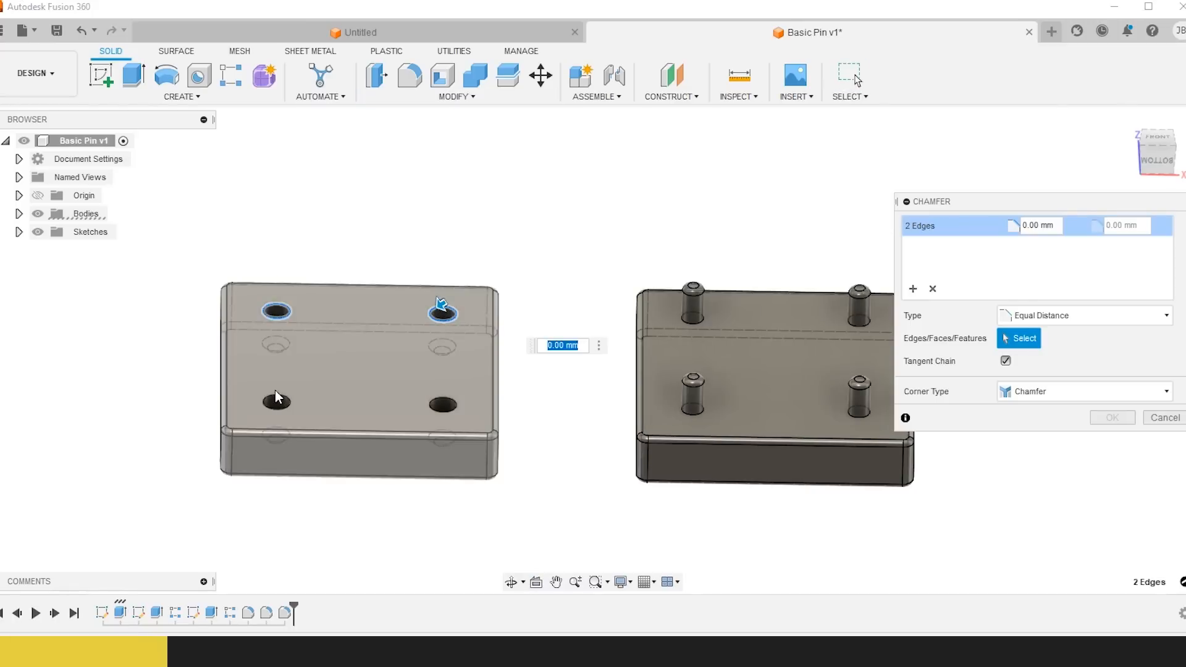
left_click(275, 401)
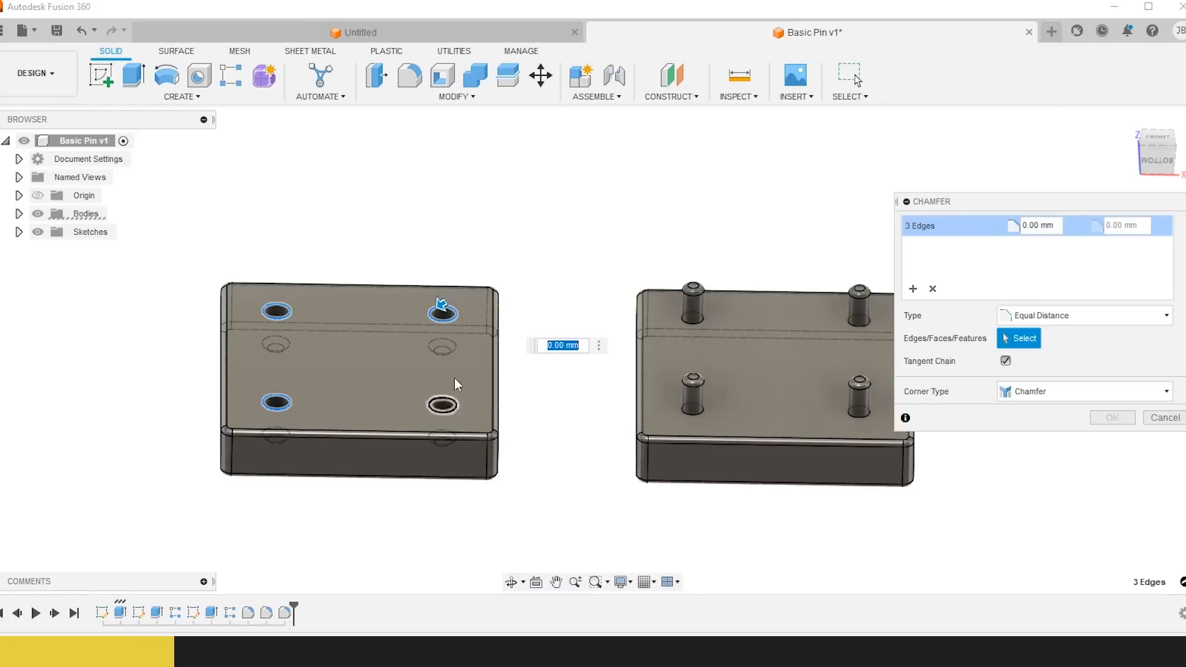
left_click(857, 320)
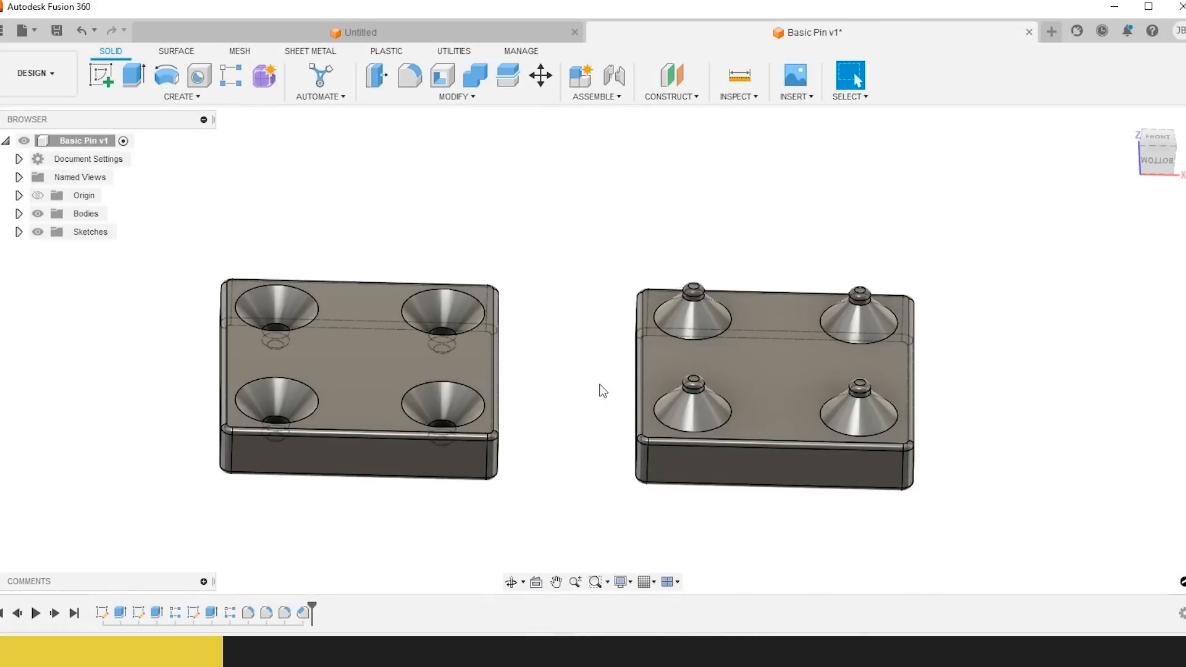
mouse_move(577, 376)
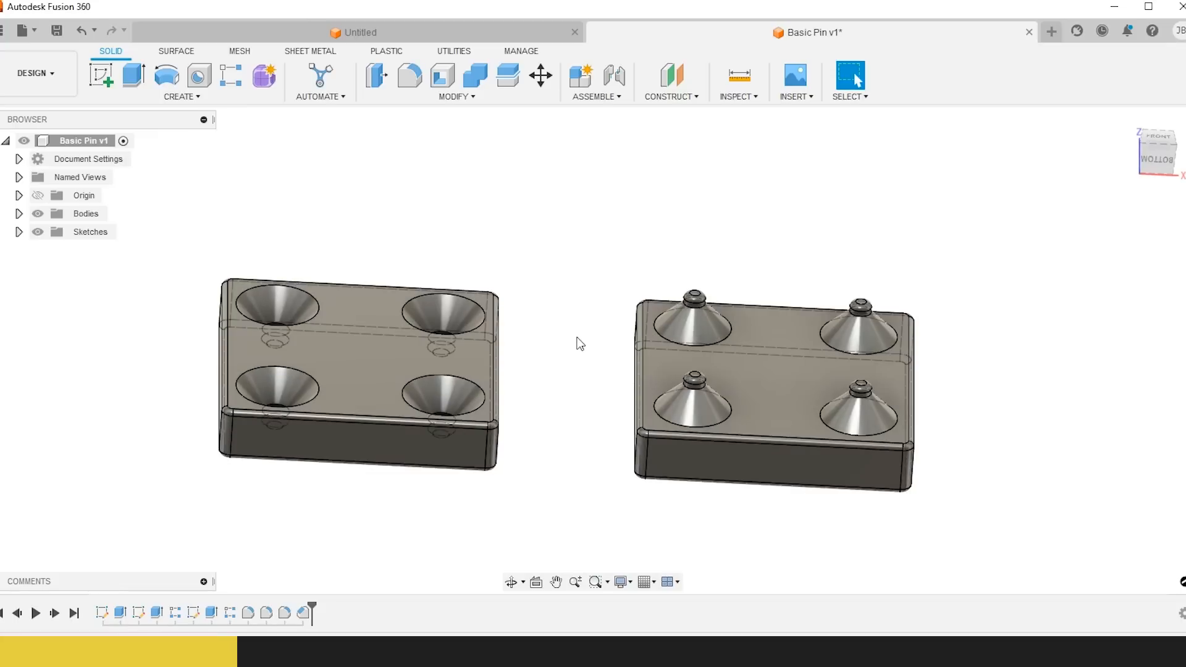
mouse_move(564, 336)
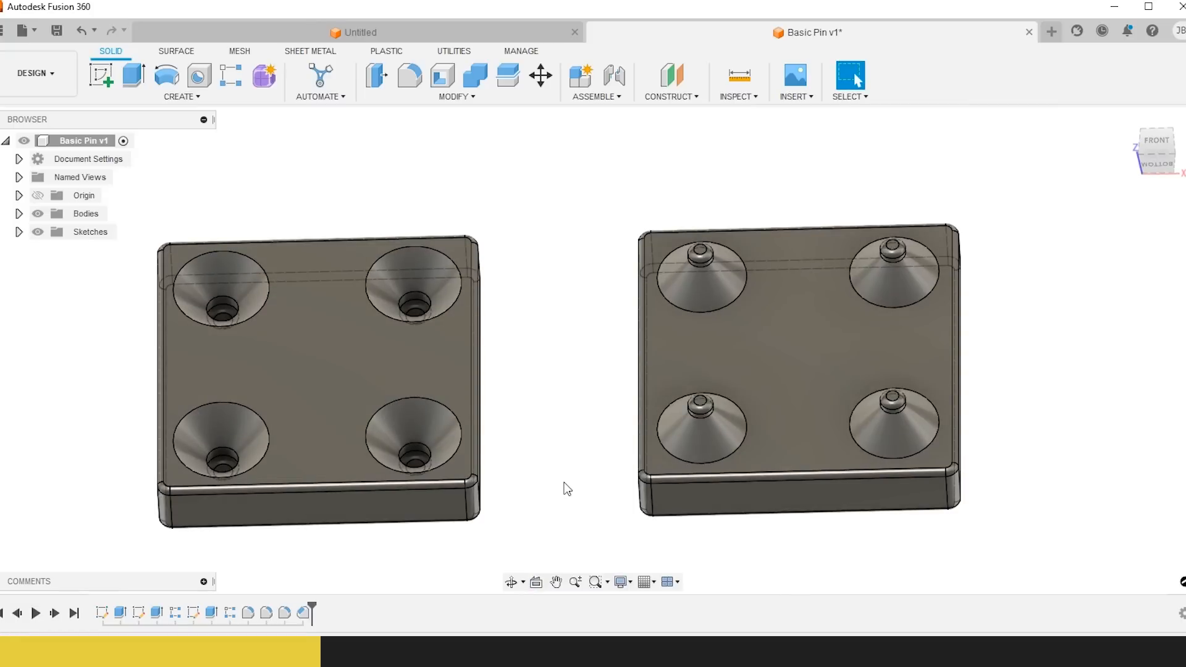
mouse_move(574, 391)
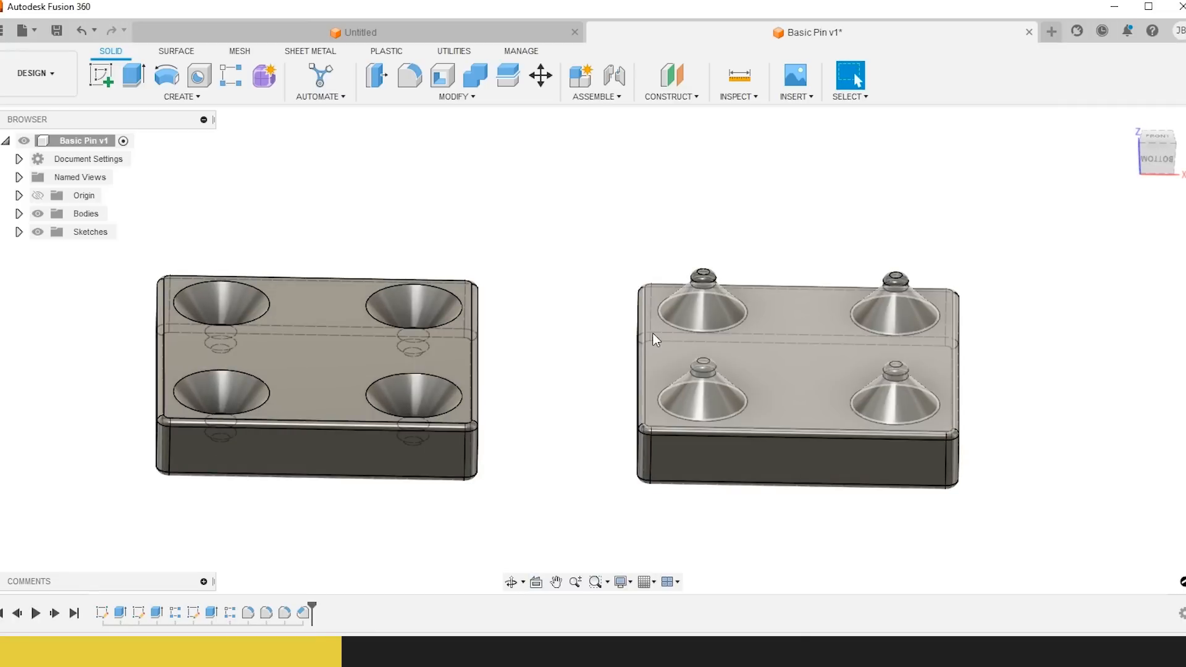
- Undo the conical chamfers and sketch circles around the pins on the block face
left_click(100, 74)
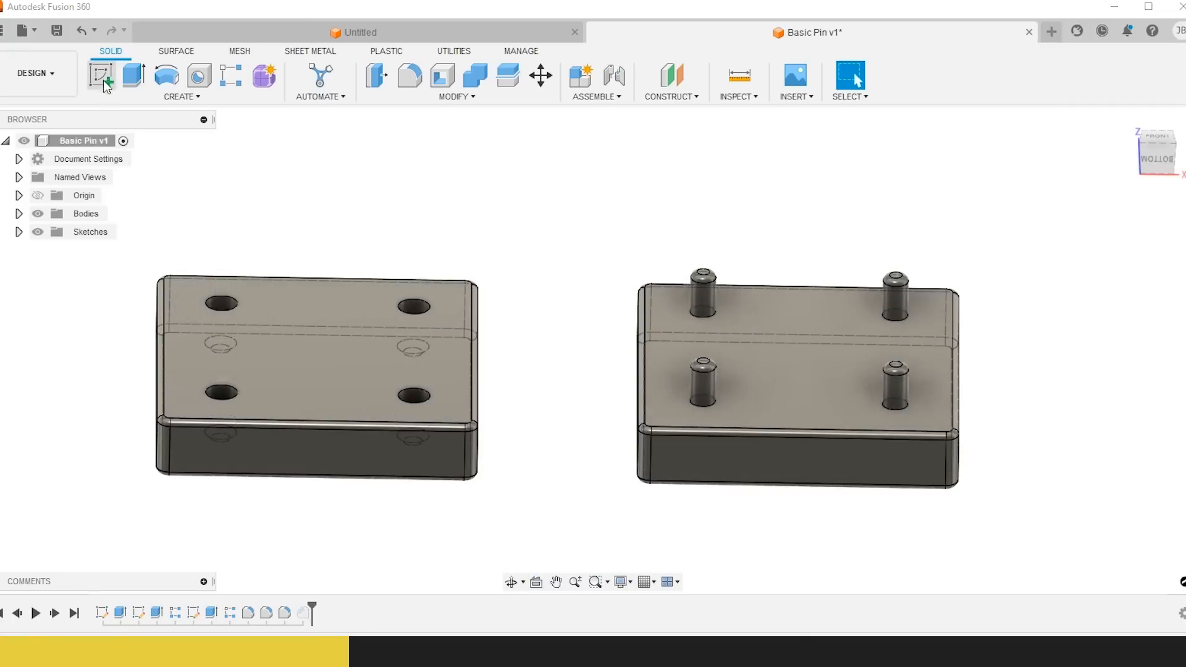
left_click(100, 76)
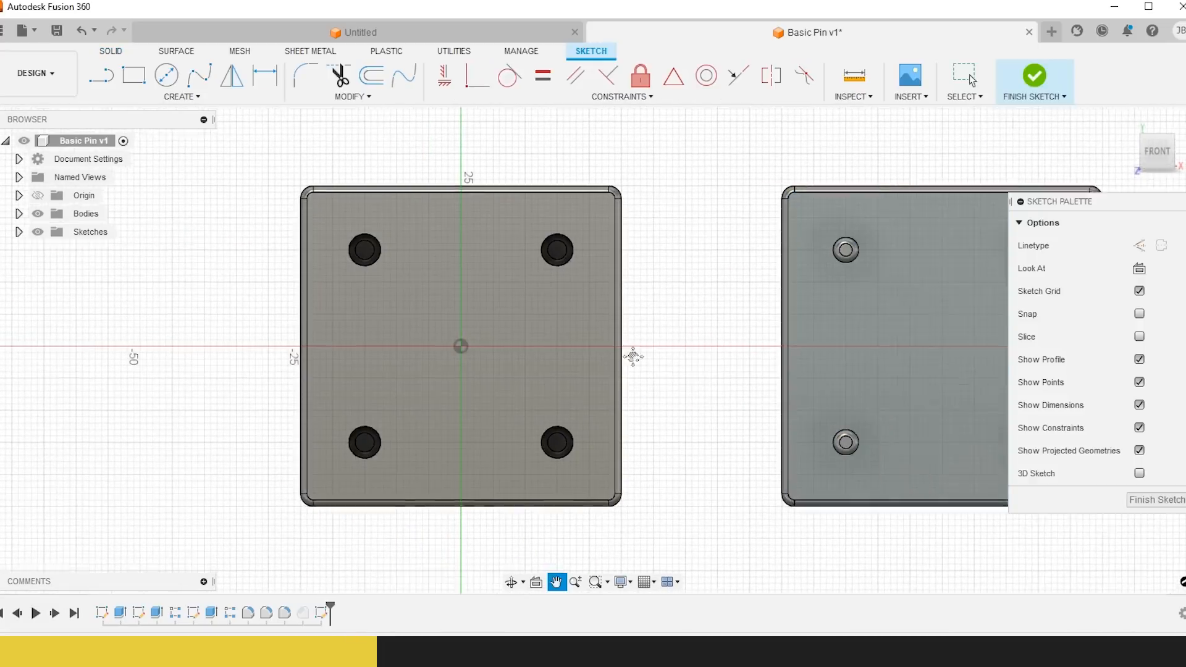
left_click(166, 74)
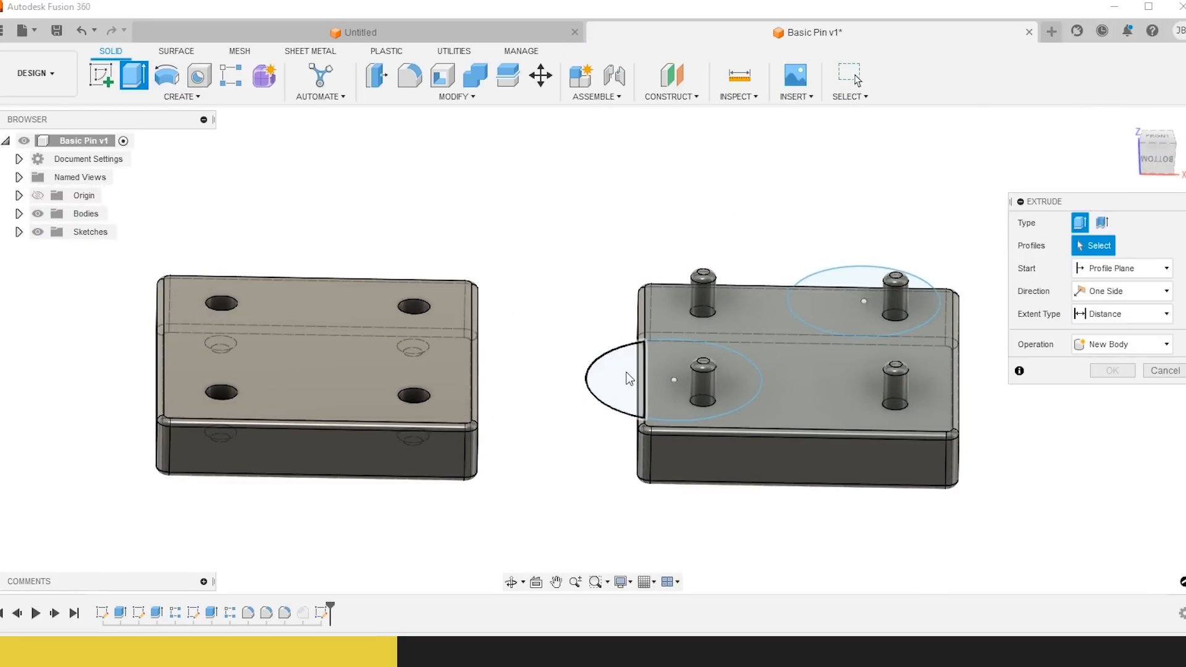
- Select the three circle profiles for extrusion
left_click(885, 285)
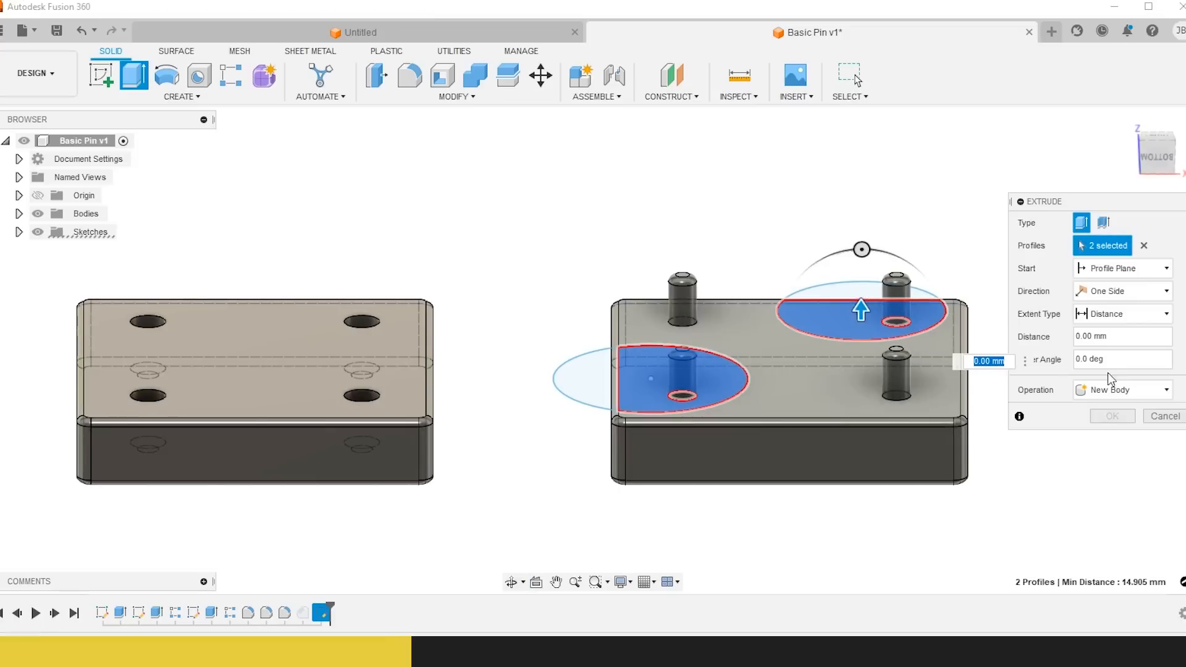
left_click(683, 399)
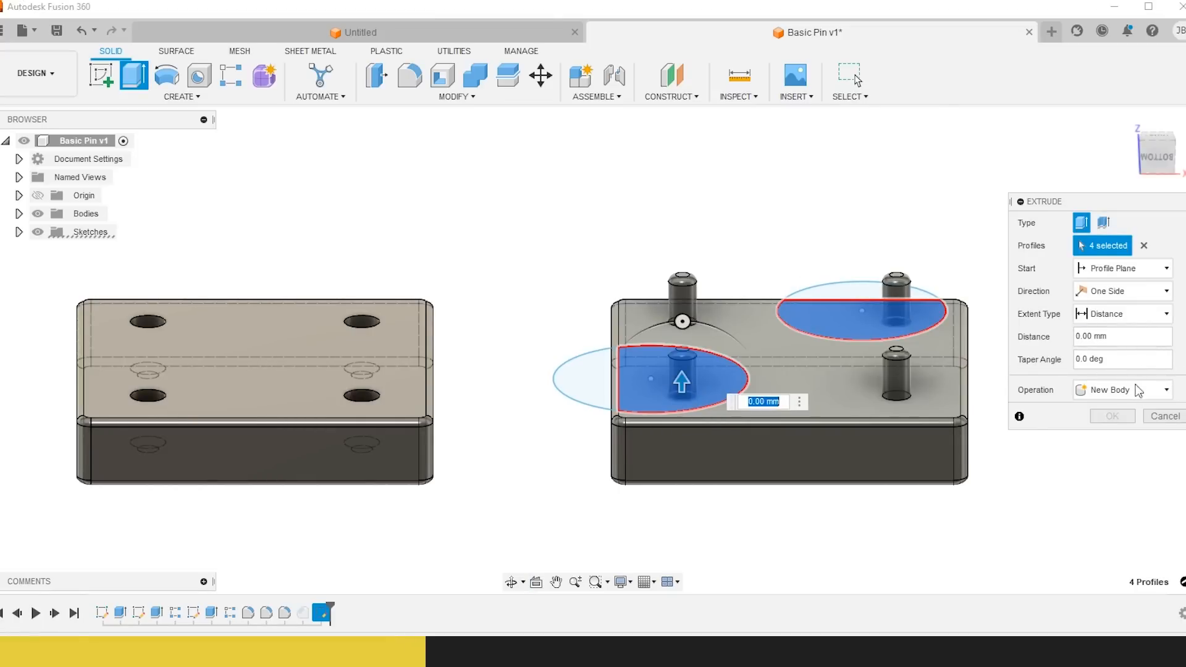
left_click(1163, 416)
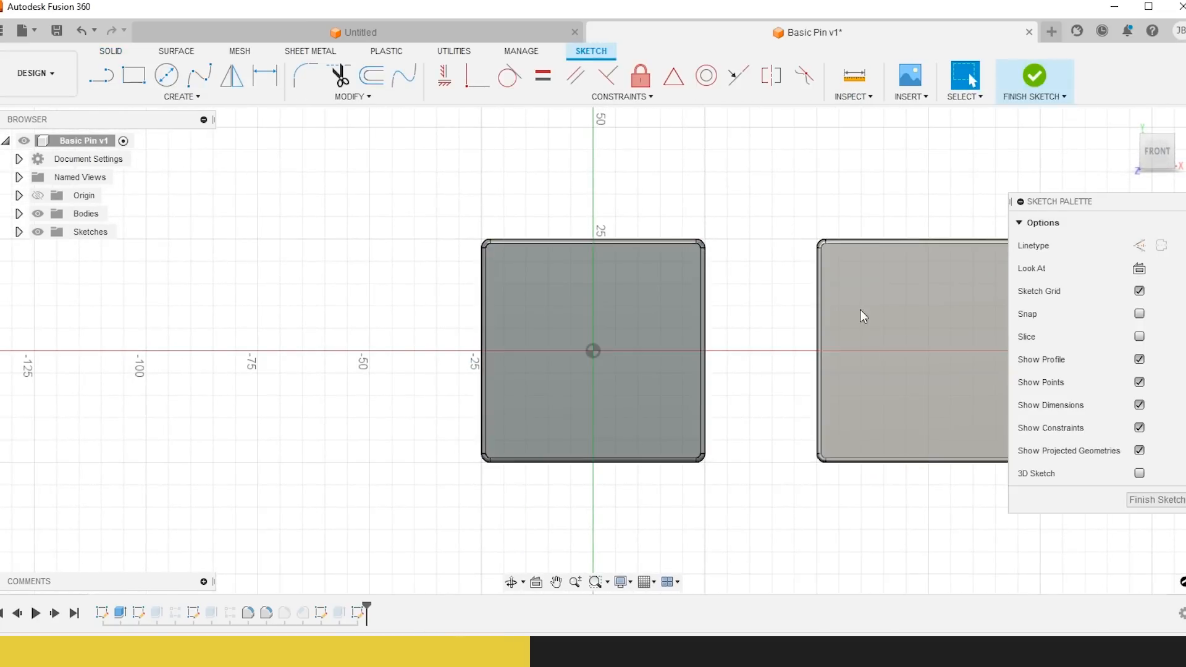
- Sketch a 40 mm slot rectangle near the block's left edge and finish the sketch
left_click(134, 75)
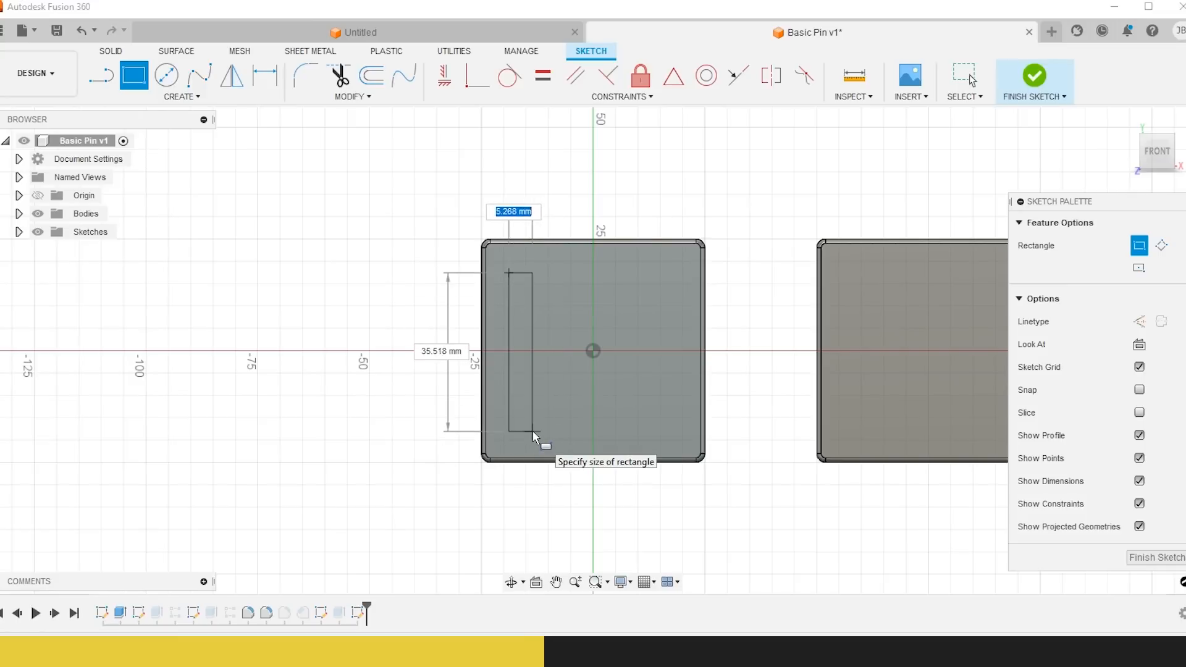
type("2.00")
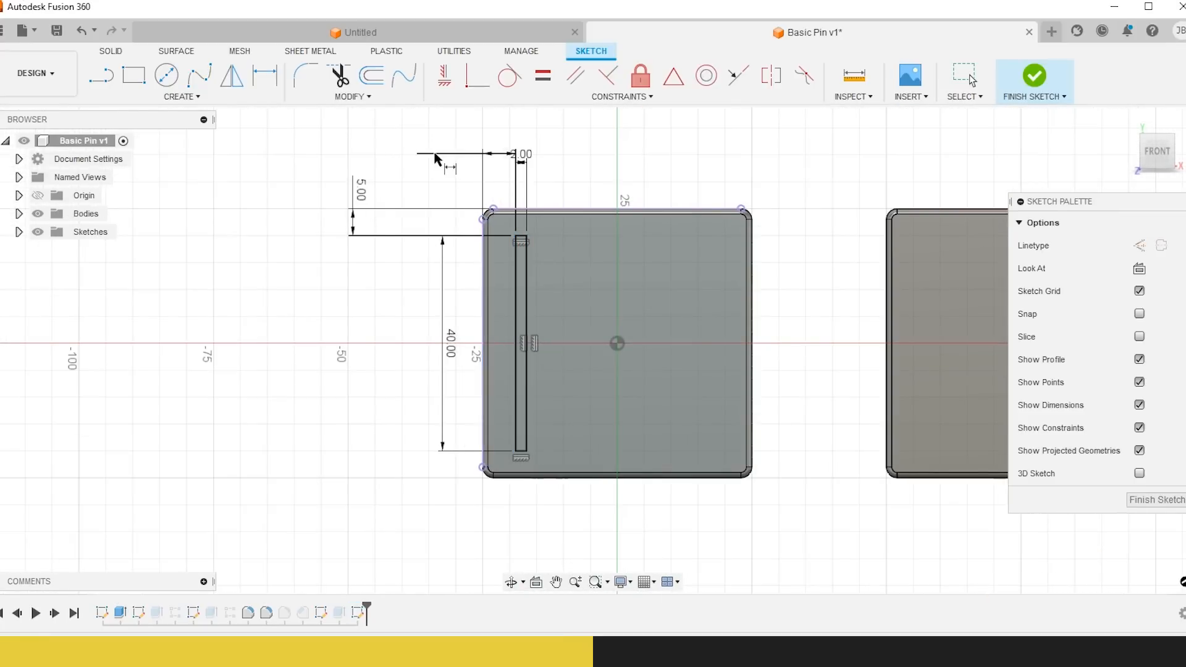
left_click(1034, 78)
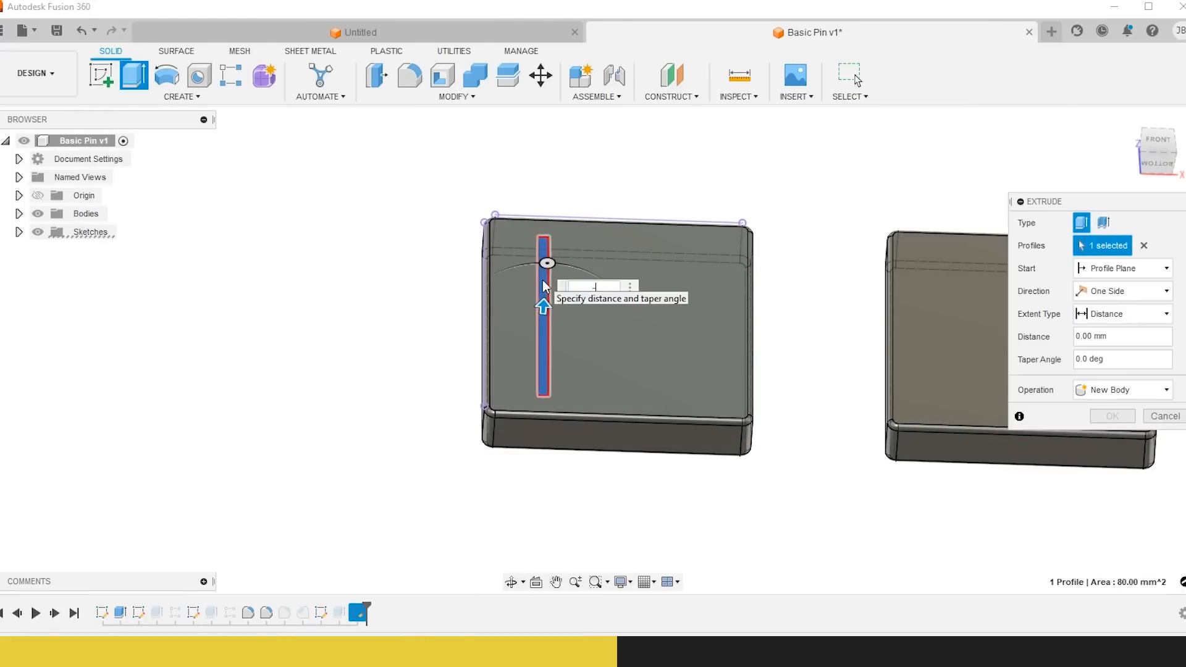
- Cut the slot 5 mm deep into the lid block
type("-5")
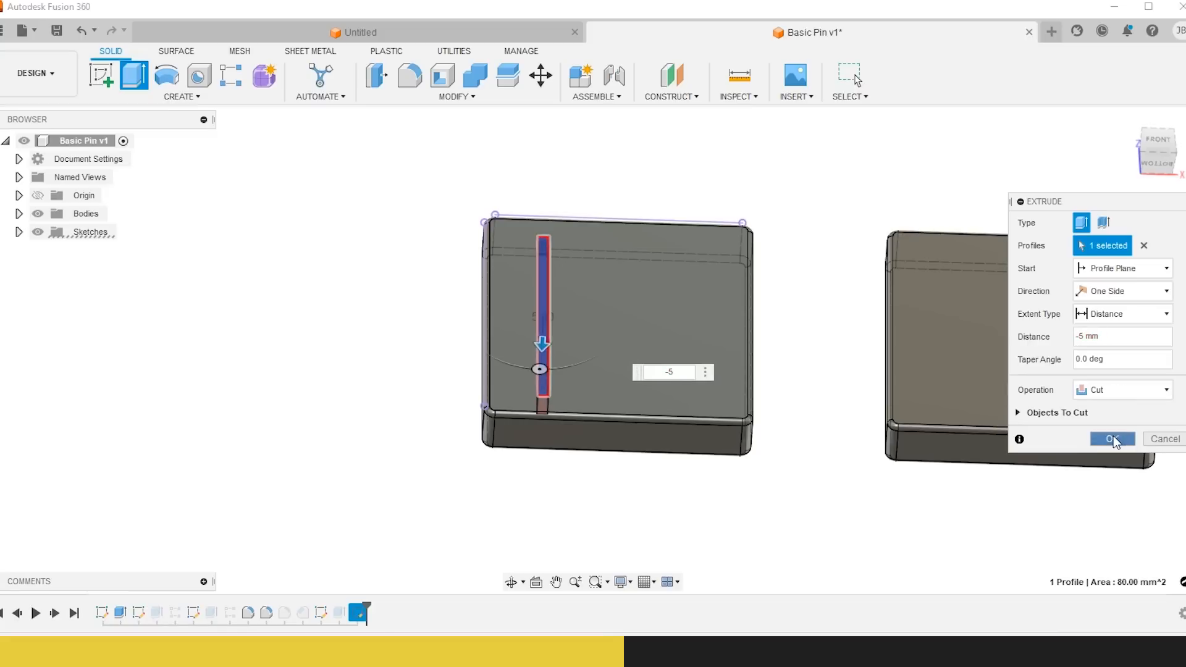
left_click(1110, 440)
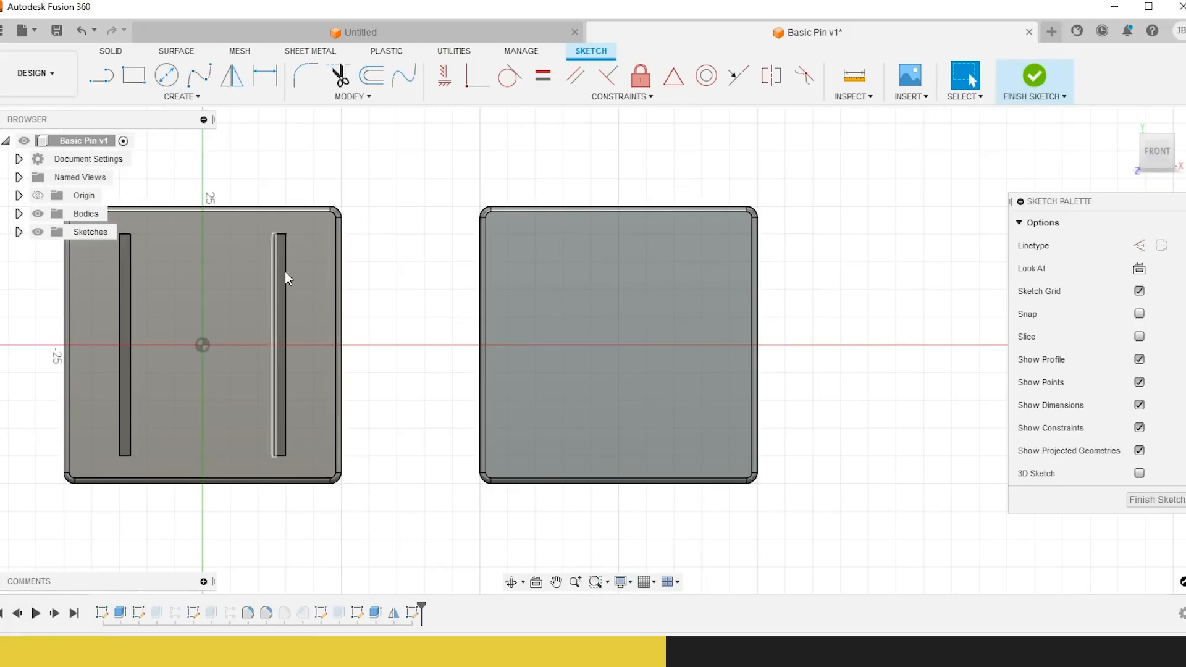
- Finish the fin outline sketch and extrude it 7 mm as a joined rib on the right block
left_click(133, 75)
type("10")
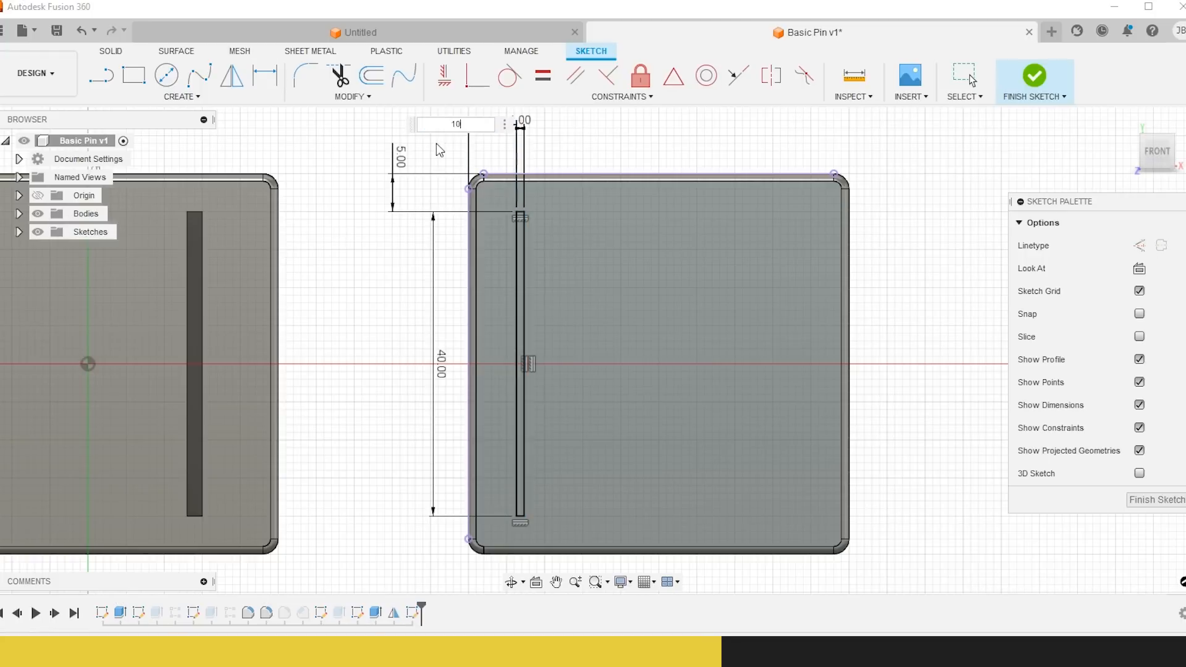
left_click(1034, 75)
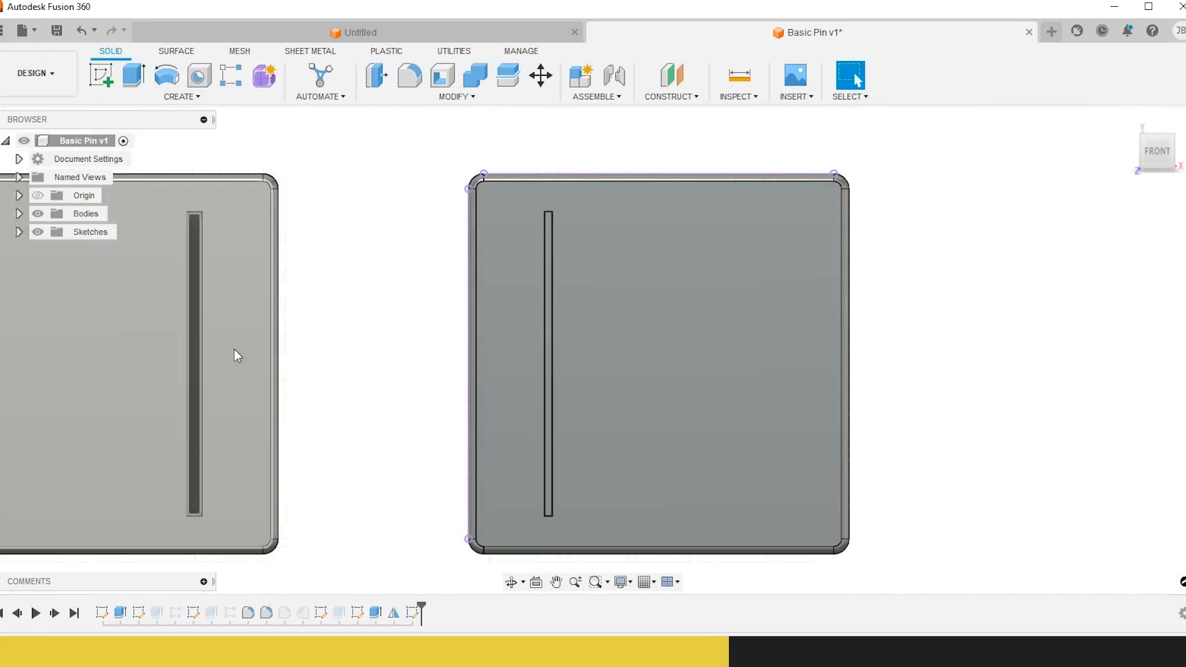
left_click(133, 75)
type("7")
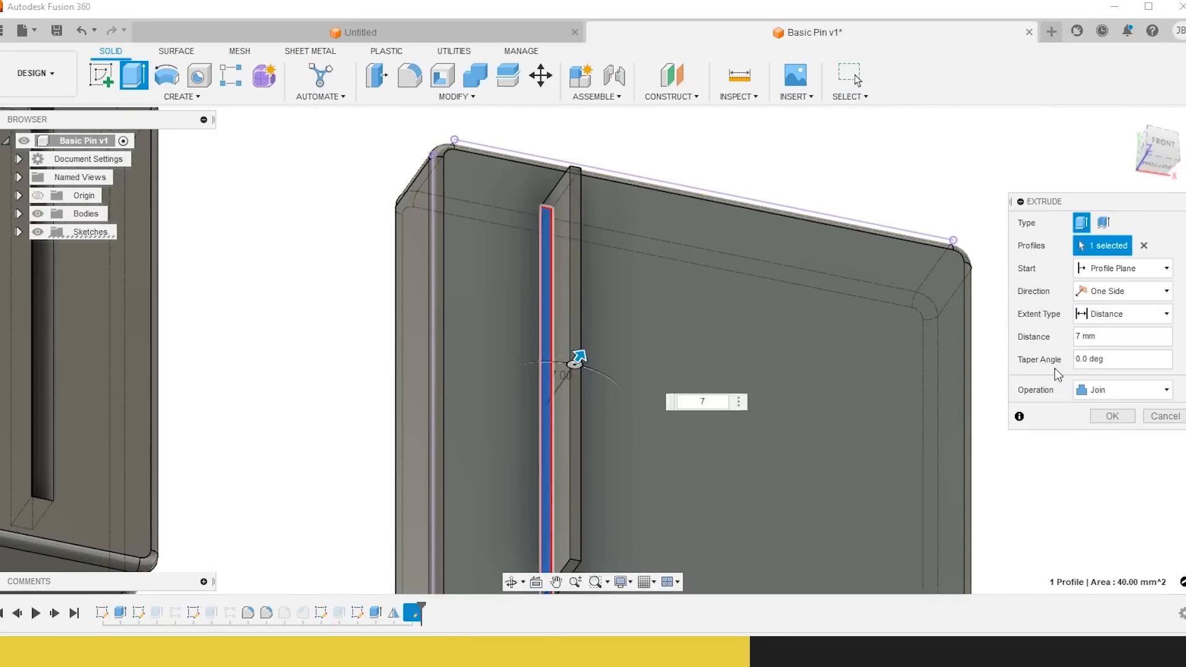
left_click(1110, 416)
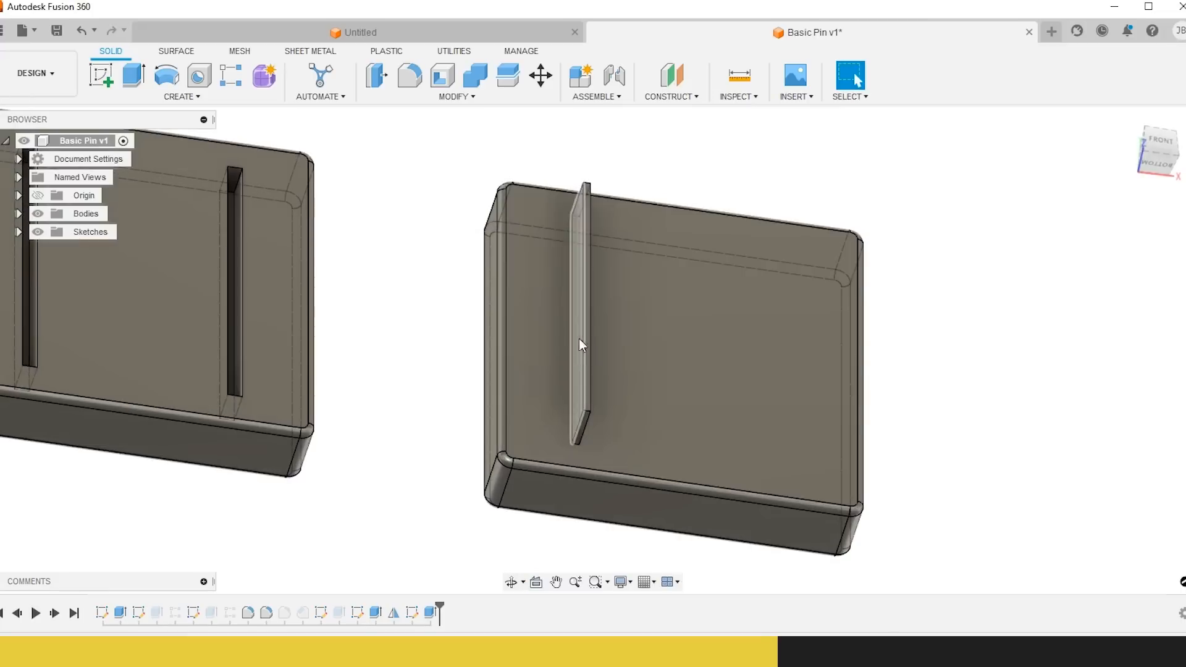
left_click(409, 75)
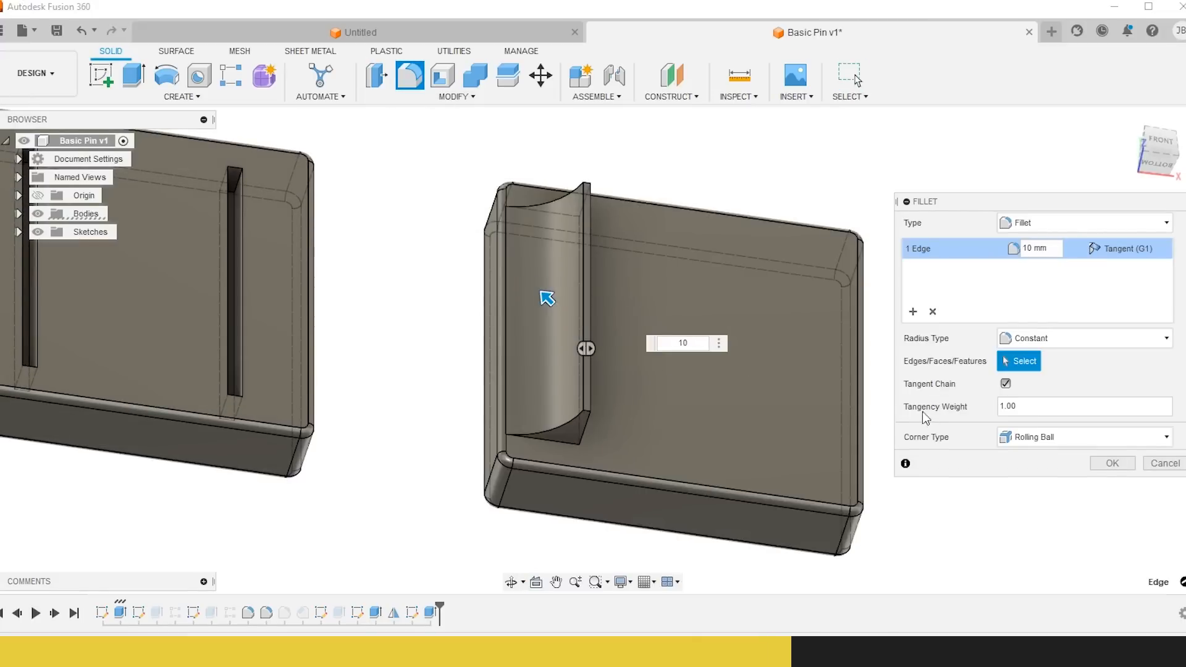
left_click(1111, 463)
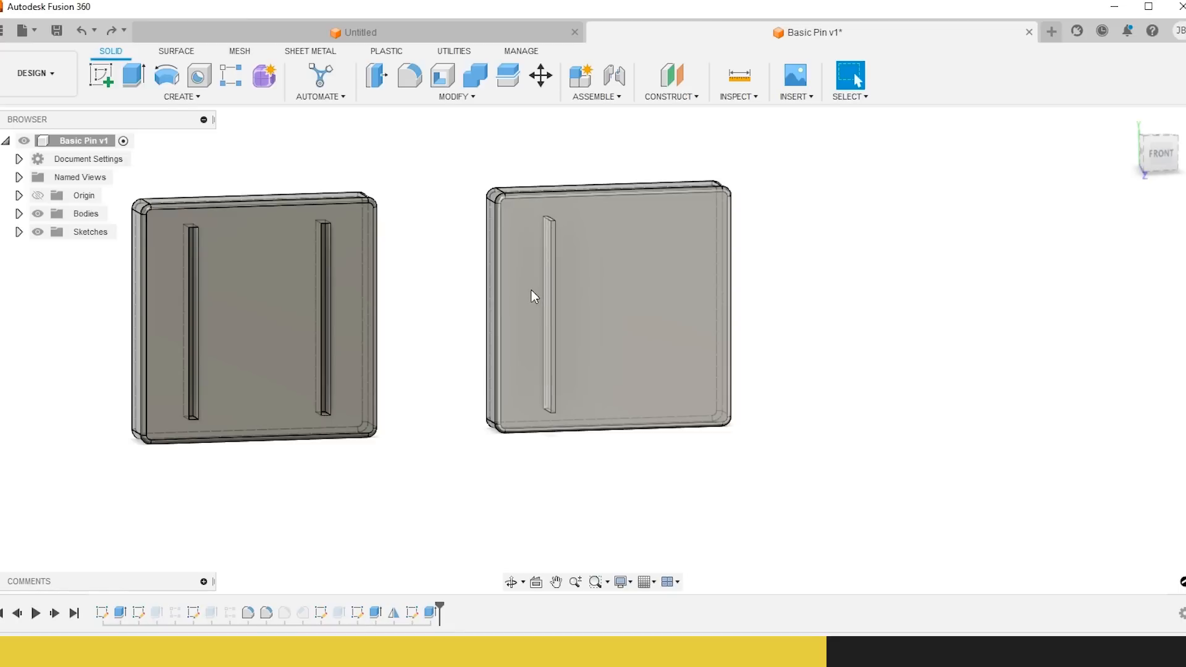
mouse_move(527, 318)
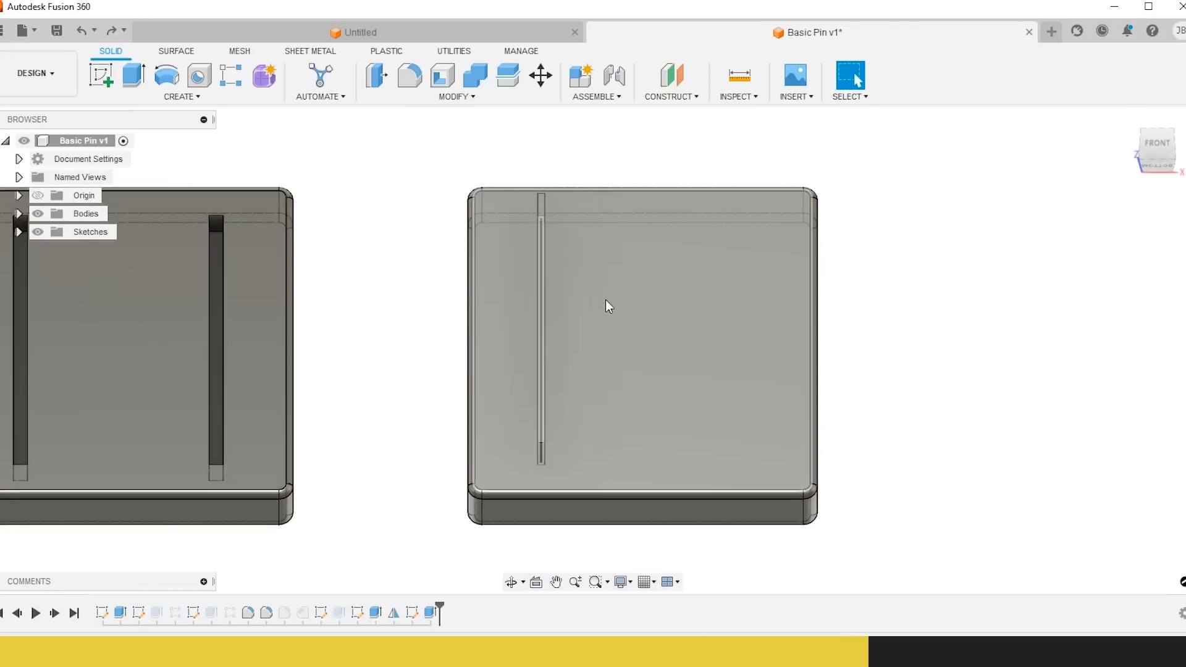
mouse_move(567, 329)
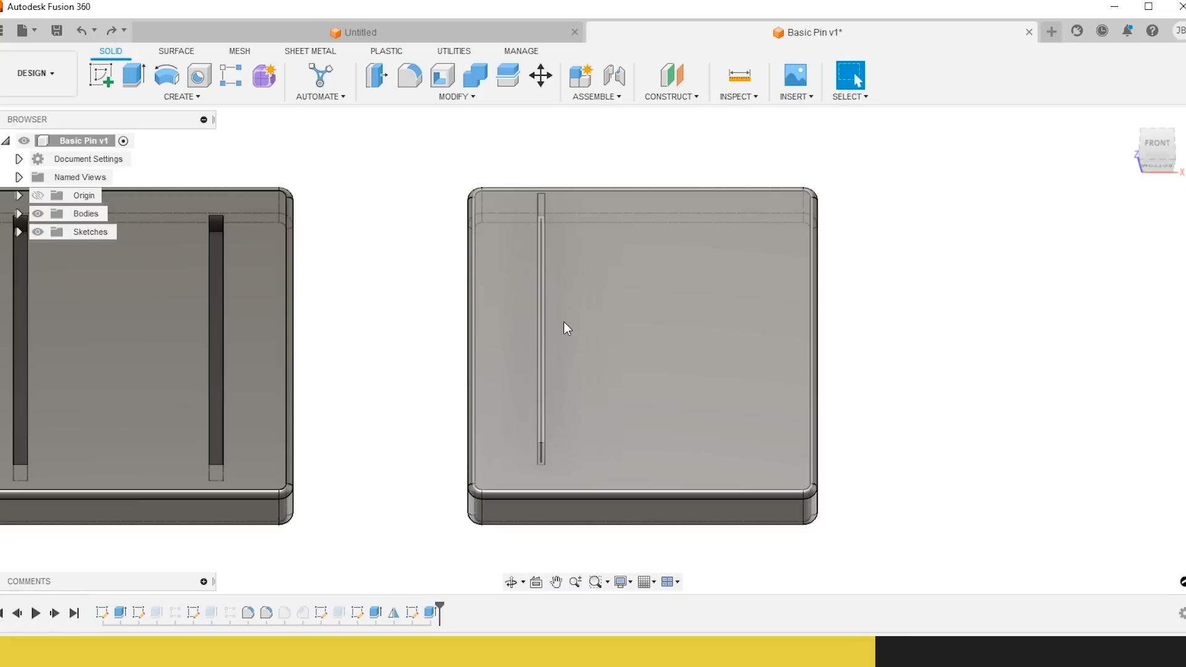
mouse_move(556, 335)
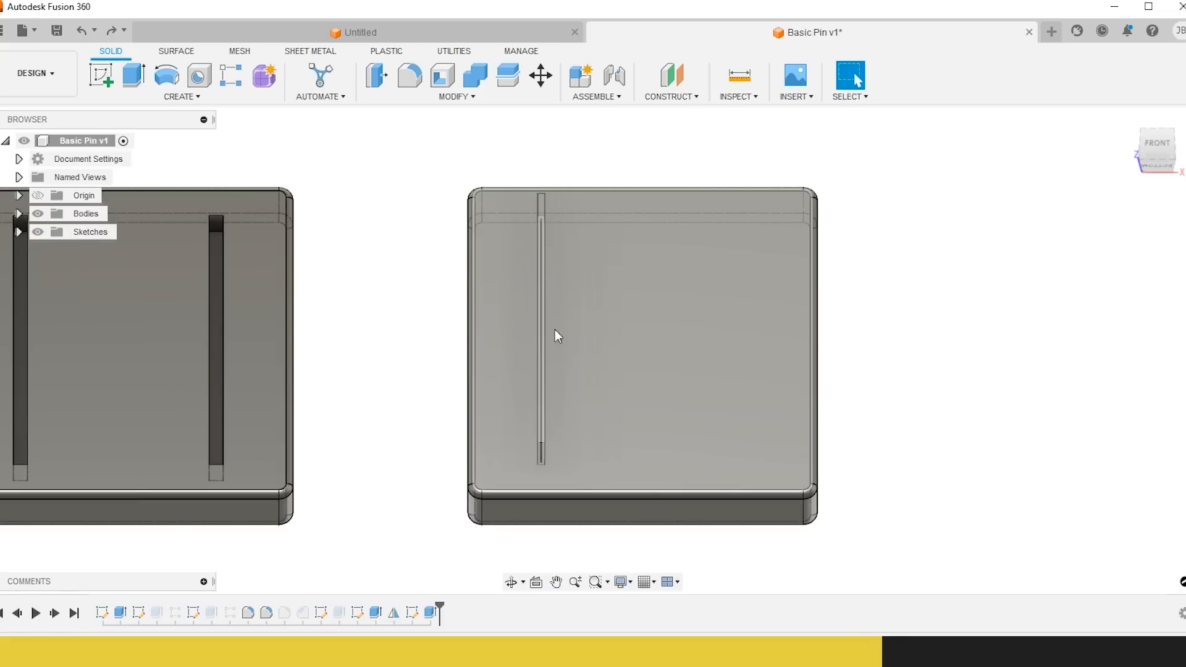
mouse_move(672, 75)
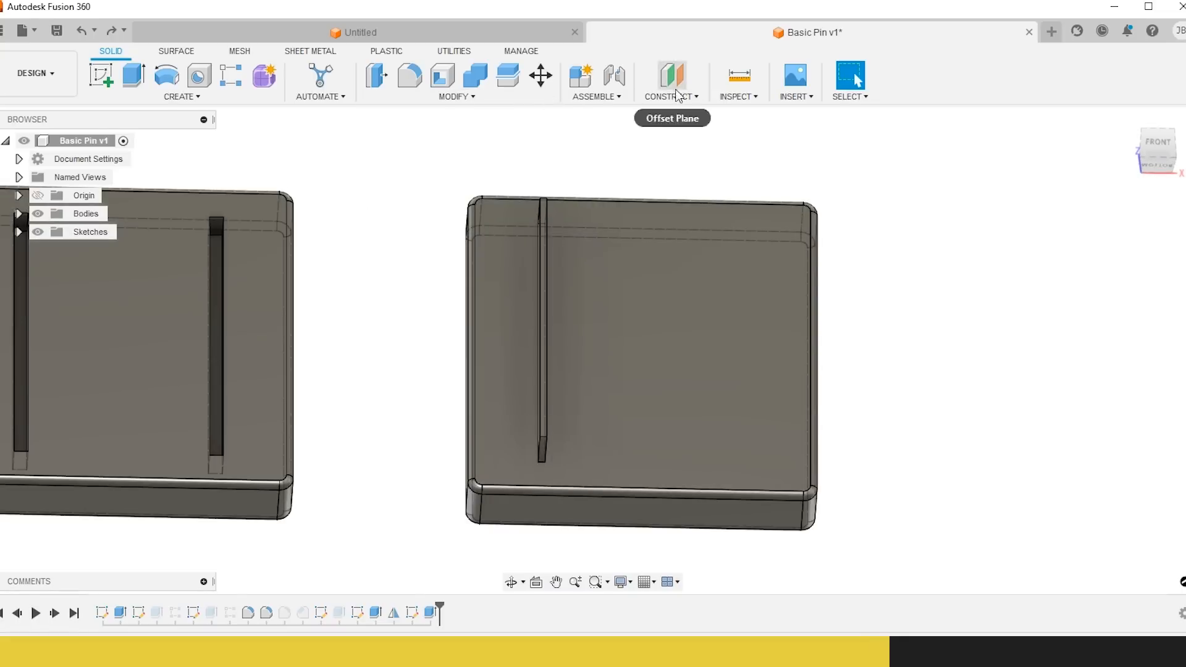
- Construct a midplane between the side faces and mirror the fin across it
left_click(668, 82)
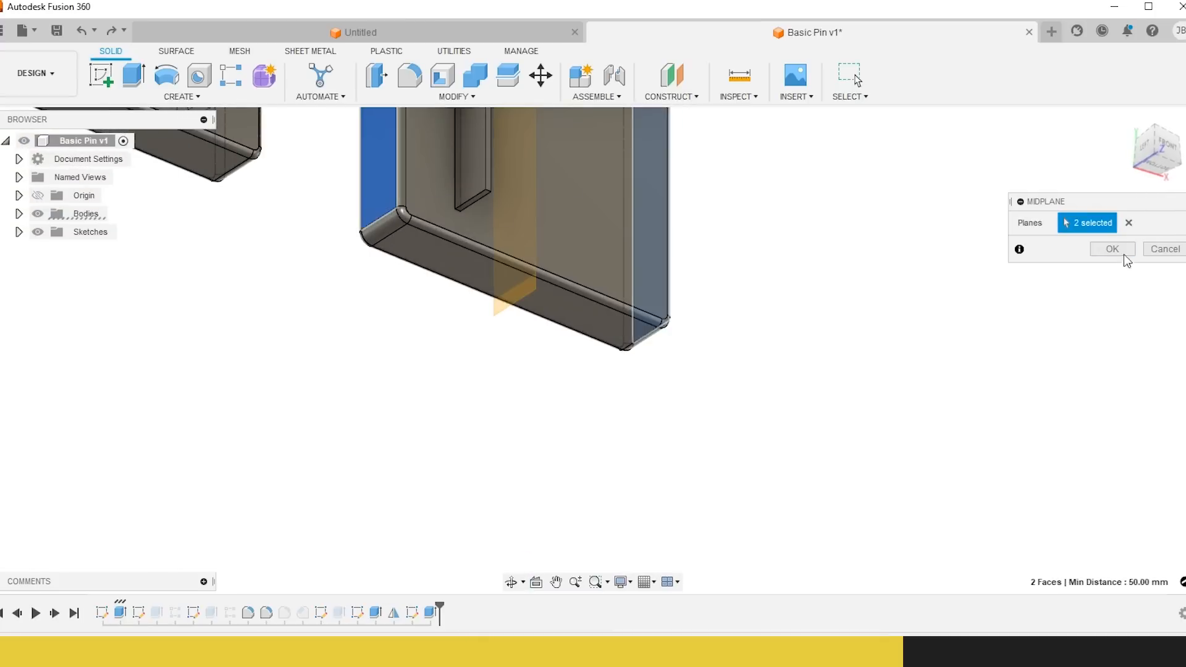
left_click(181, 97)
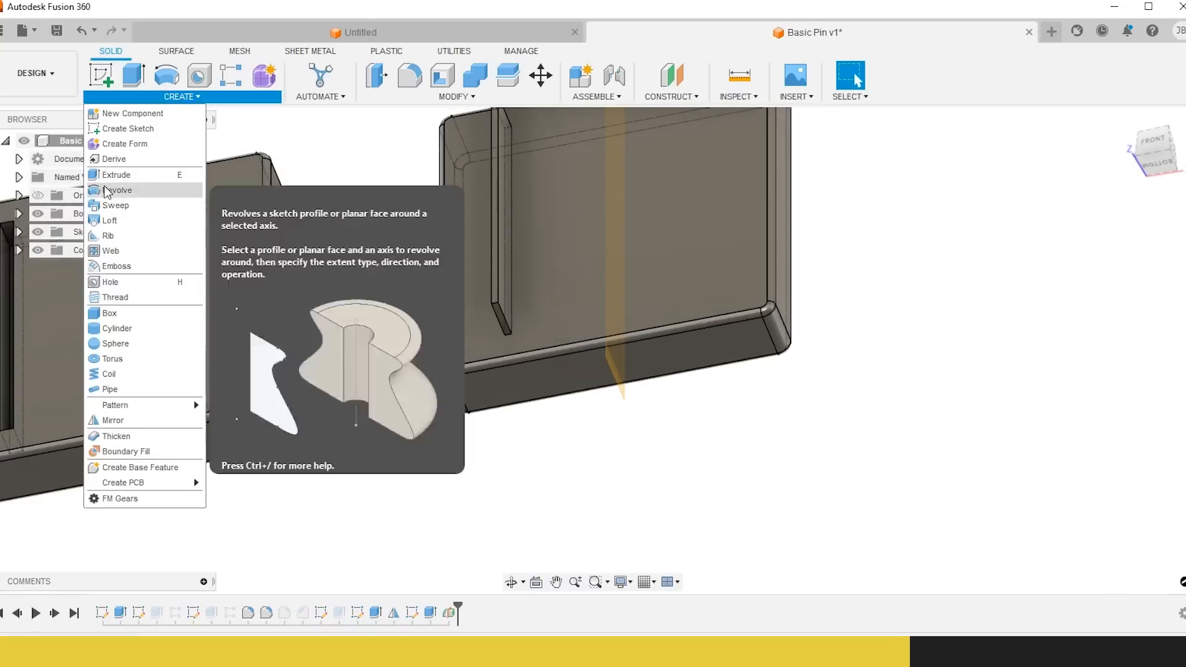
left_click(113, 420)
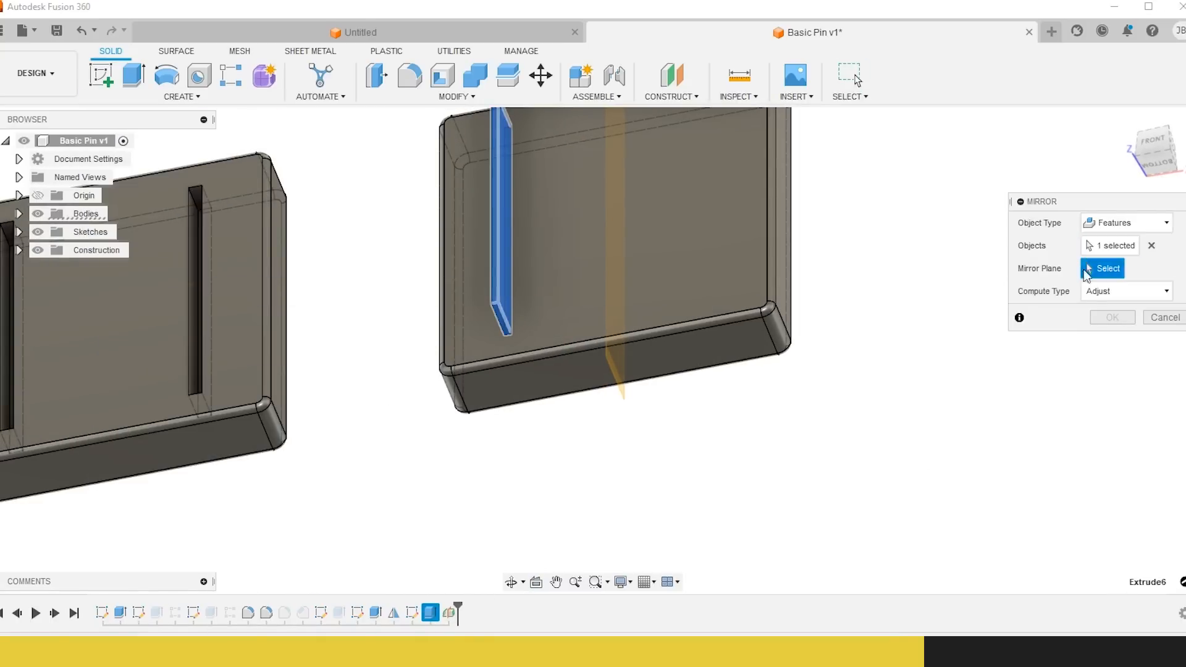
left_click(1110, 317)
type("5")
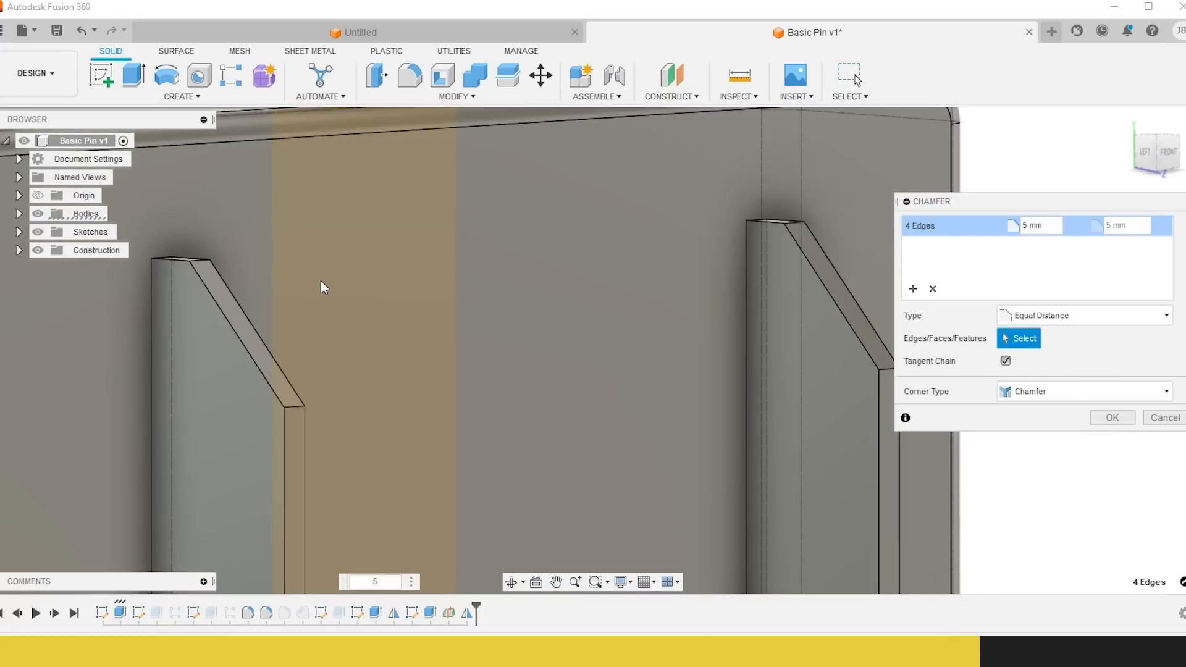
mouse_move(526, 555)
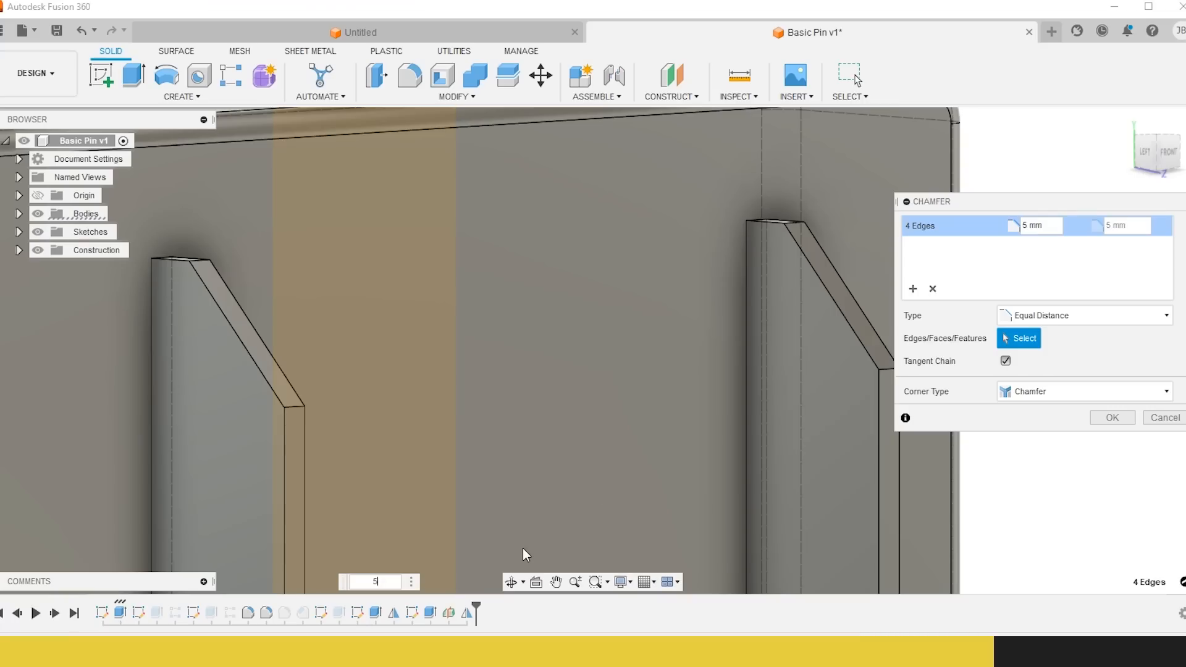
- Apply 7 mm equal-distance chamfers to the four fin end edges
type("7")
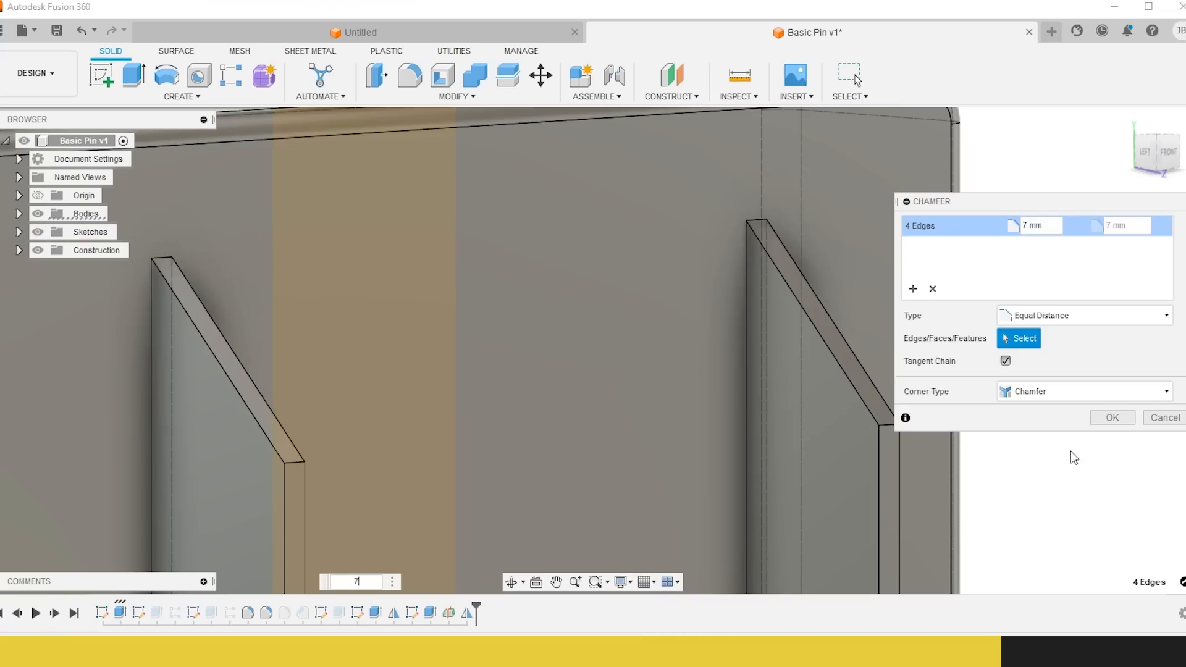
left_click(1111, 416)
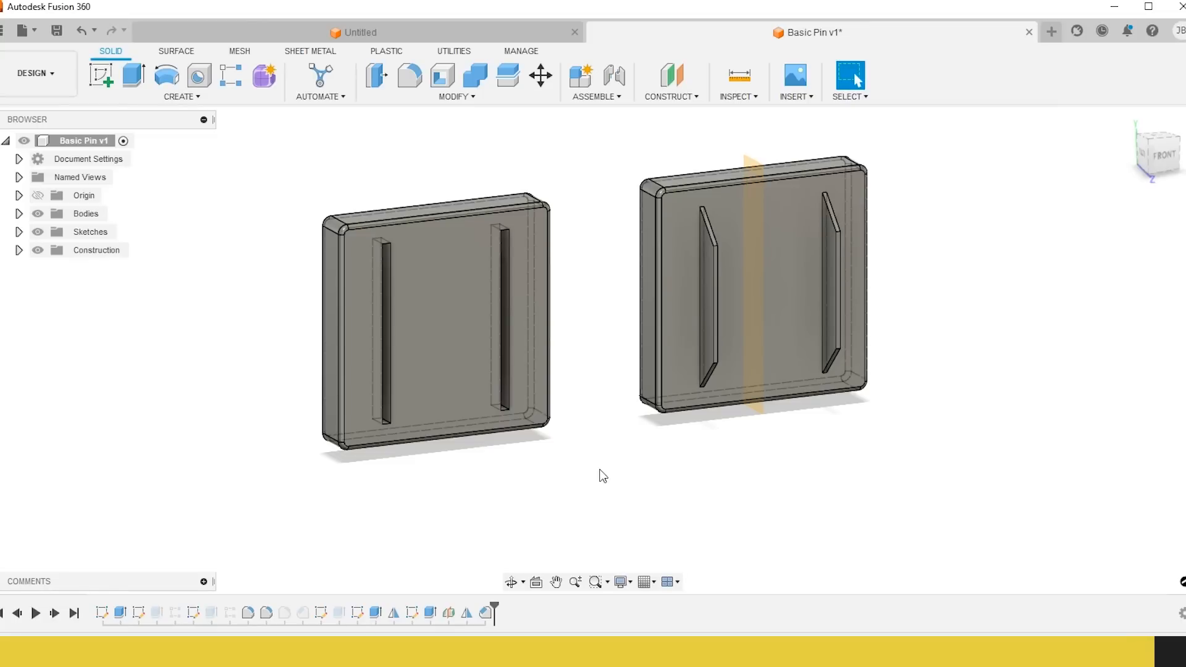
mouse_move(619, 449)
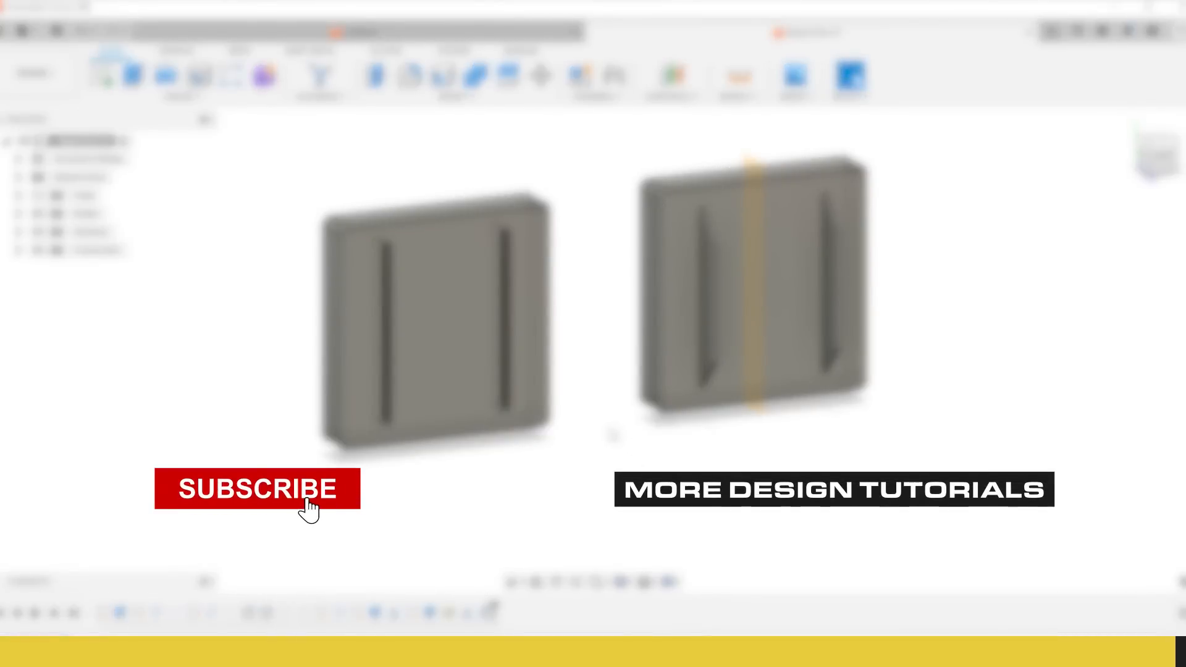
left_click(257, 489)
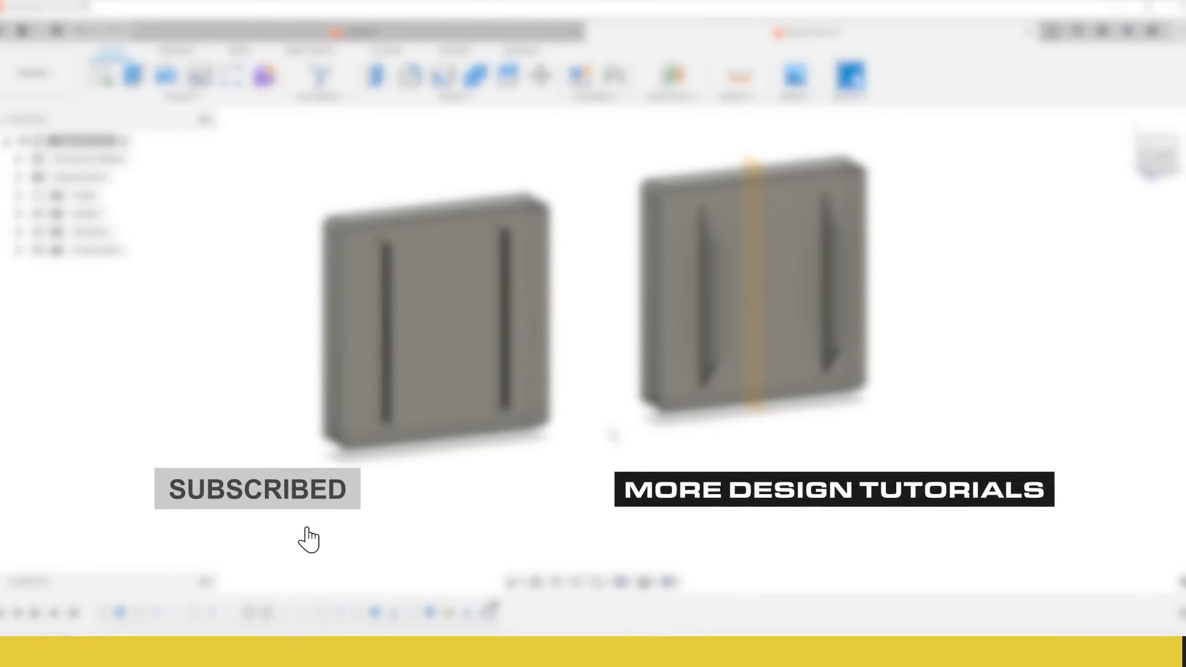